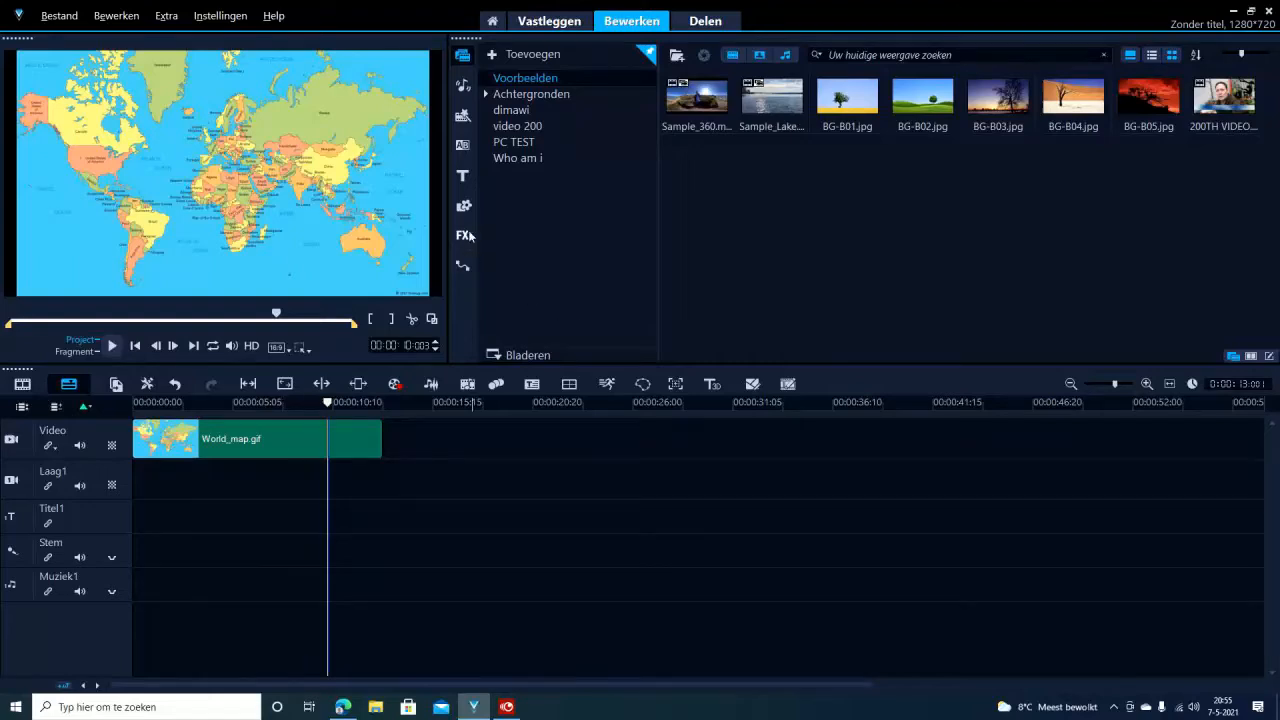
Show the video filter library so RotoPen can be applied to the World_map.gif clip
{"action": "left_click", "coordinate": [464, 236]}
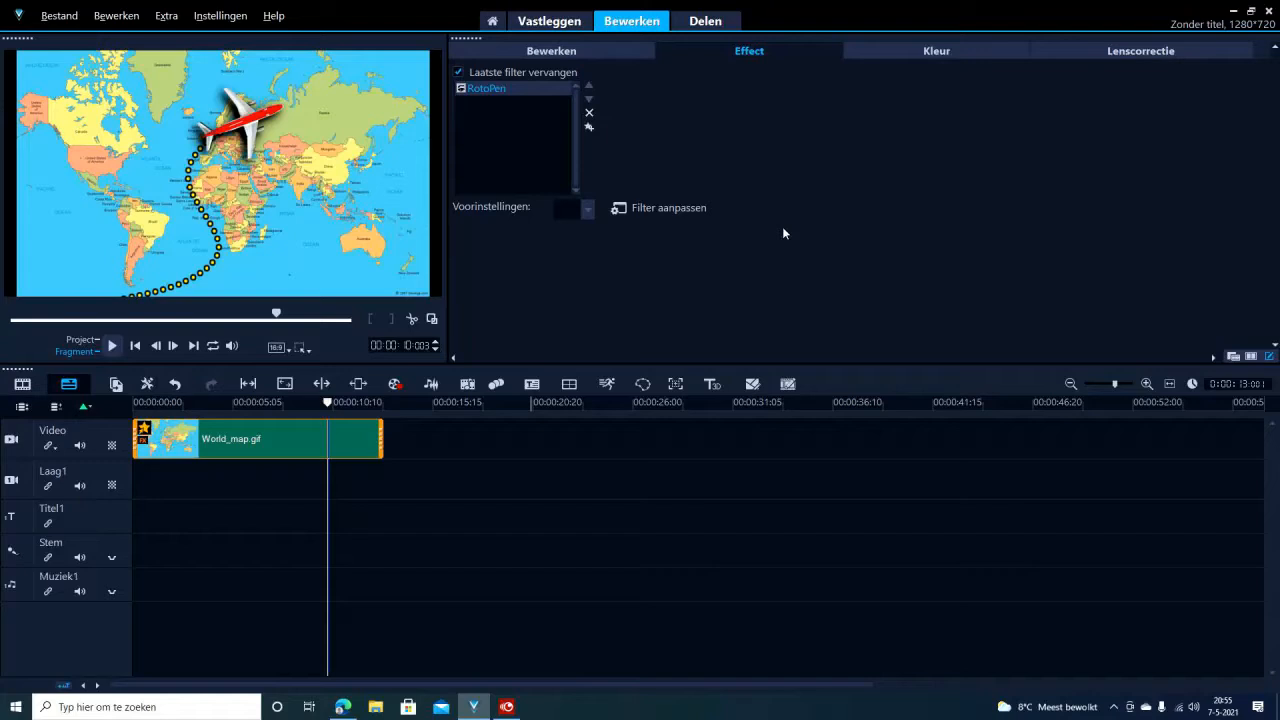
{"action": "mouse_move", "coordinate": [668, 206]}
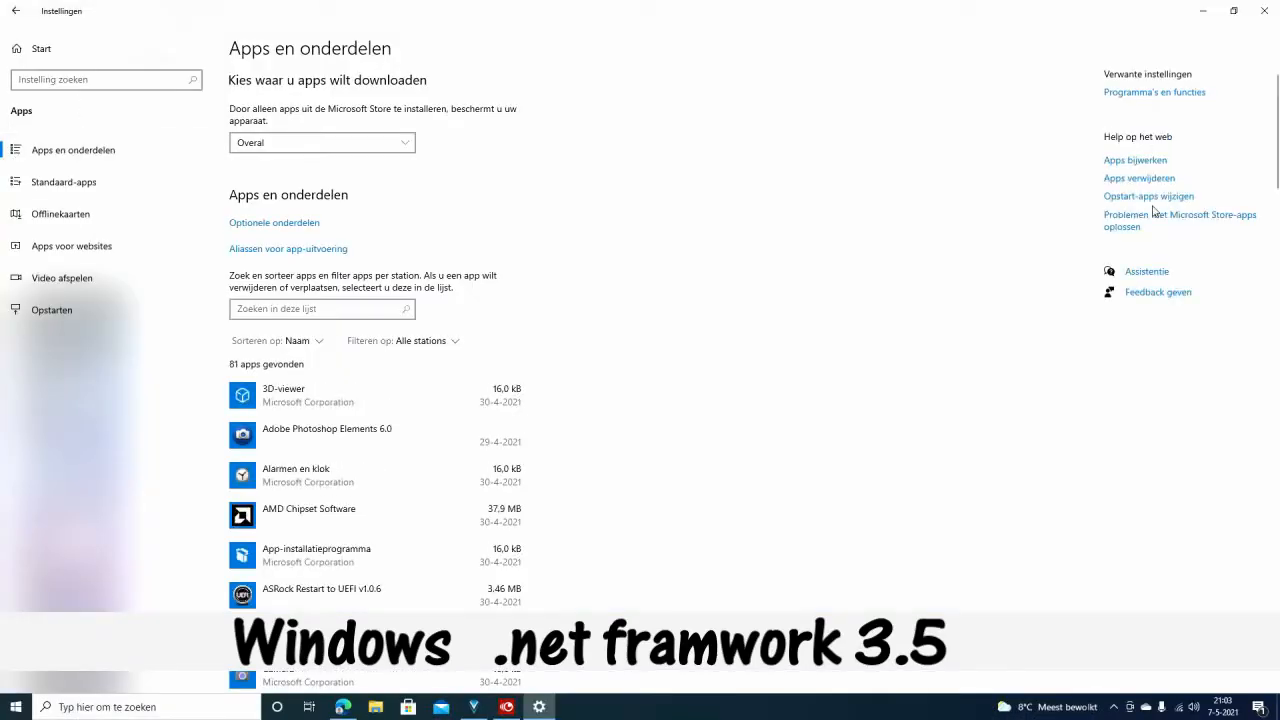
Enable .NET Framework 3.5 with its WCF sub-features in Windows Features and confirm with OK
{"action": "left_click", "coordinate": [1154, 92]}
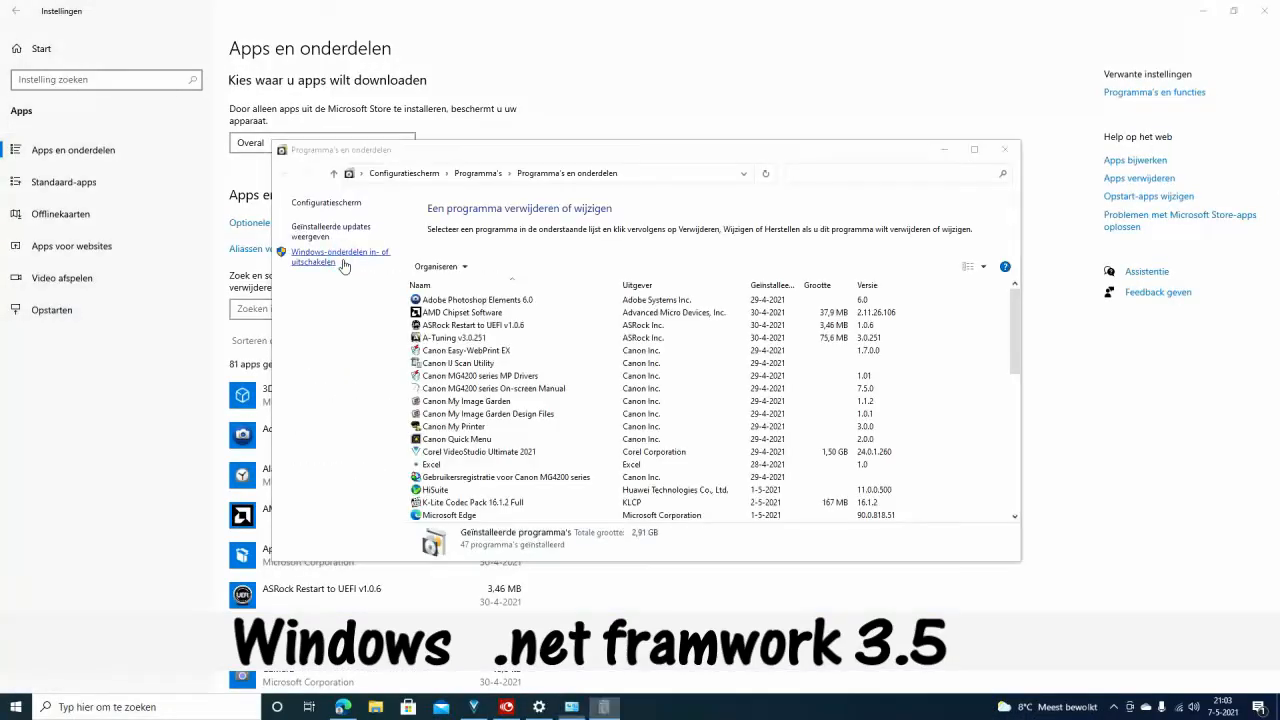
{"action": "left_click", "coordinate": [340, 256]}
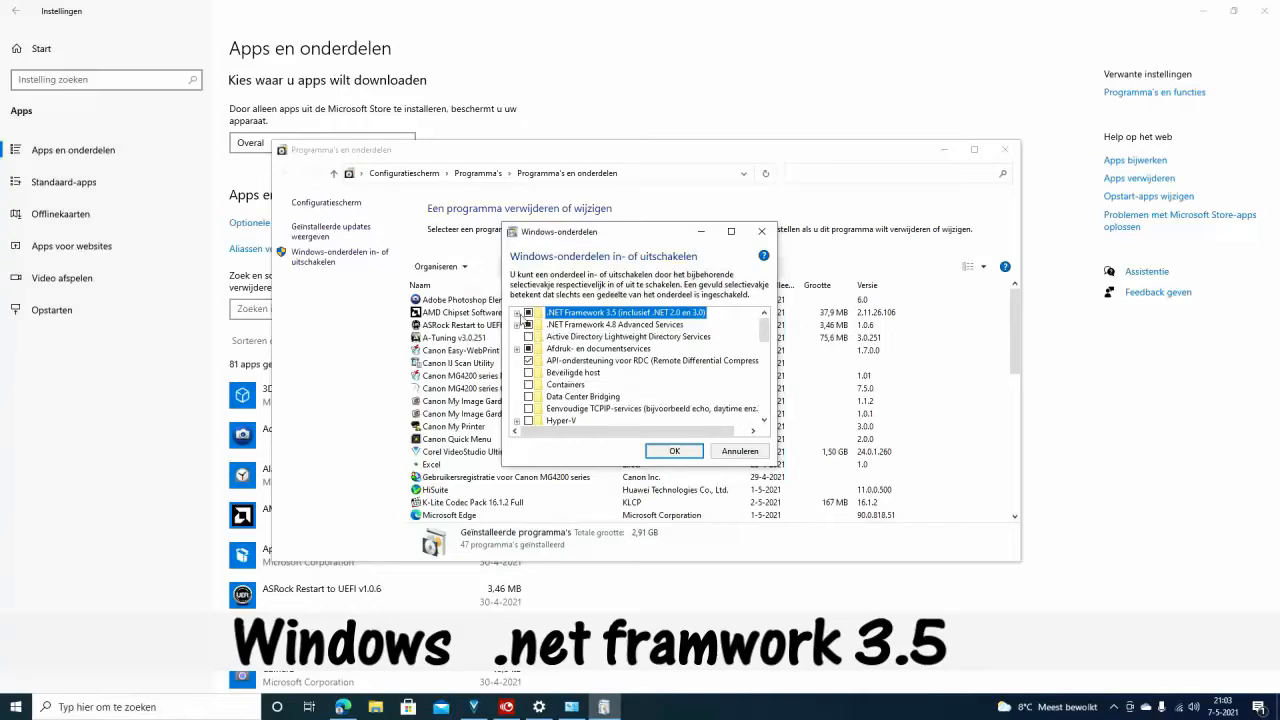
{"action": "left_click", "coordinate": [520, 312]}
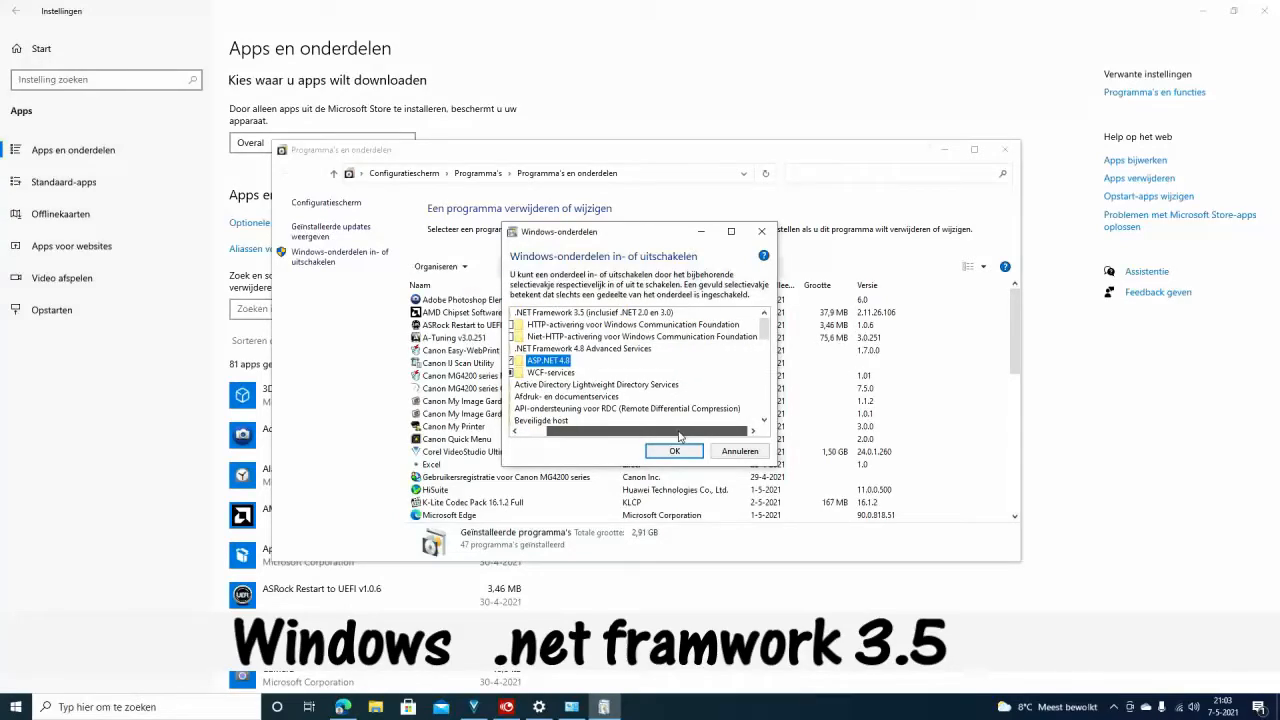
{"action": "left_click", "coordinate": [528, 312]}
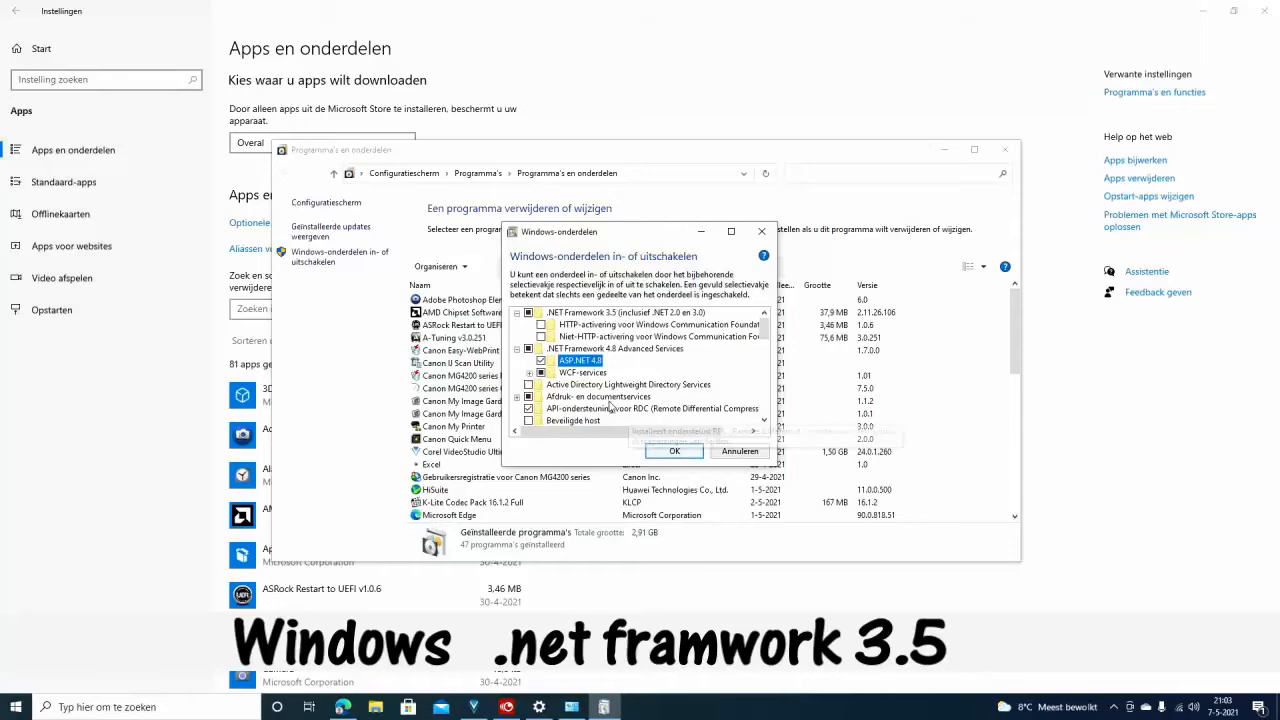
{"action": "left_click", "coordinate": [528, 348]}
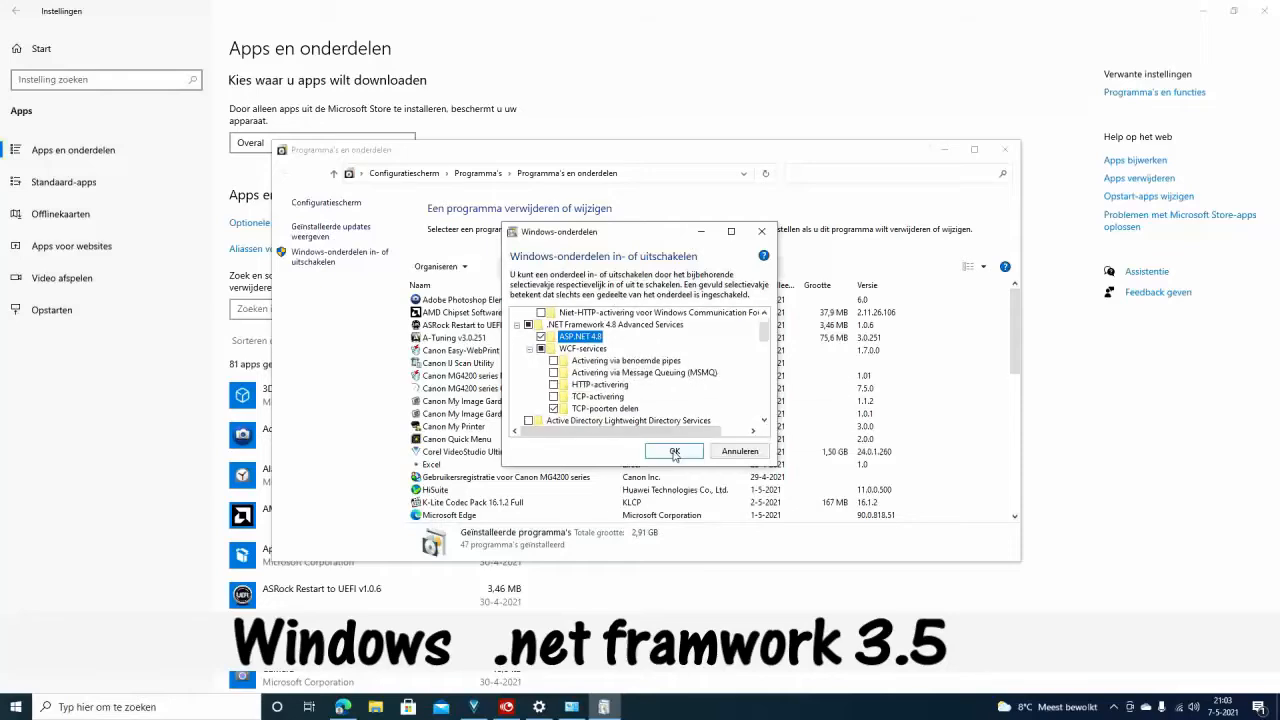
{"action": "left_click", "coordinate": [674, 452]}
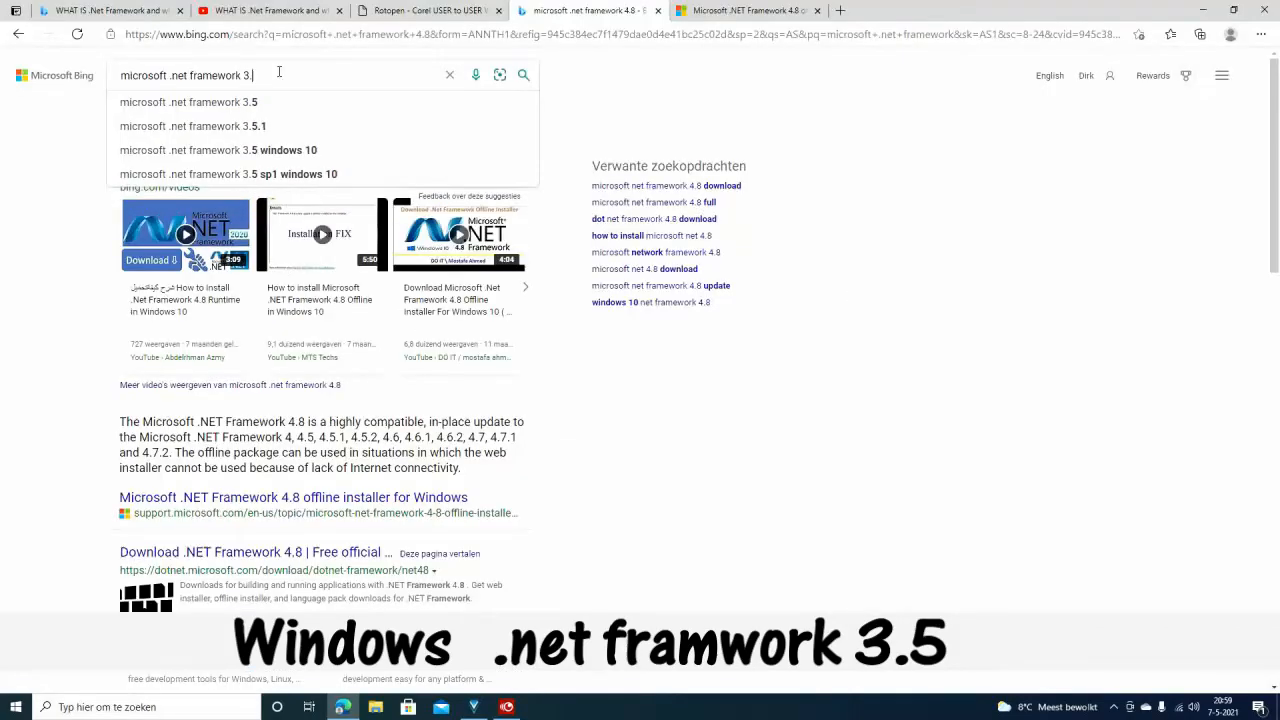
Search Bing for 'microsoft .net framework 3.5' and view Microsoft's official download page
{"action": "type", "text": "5"}
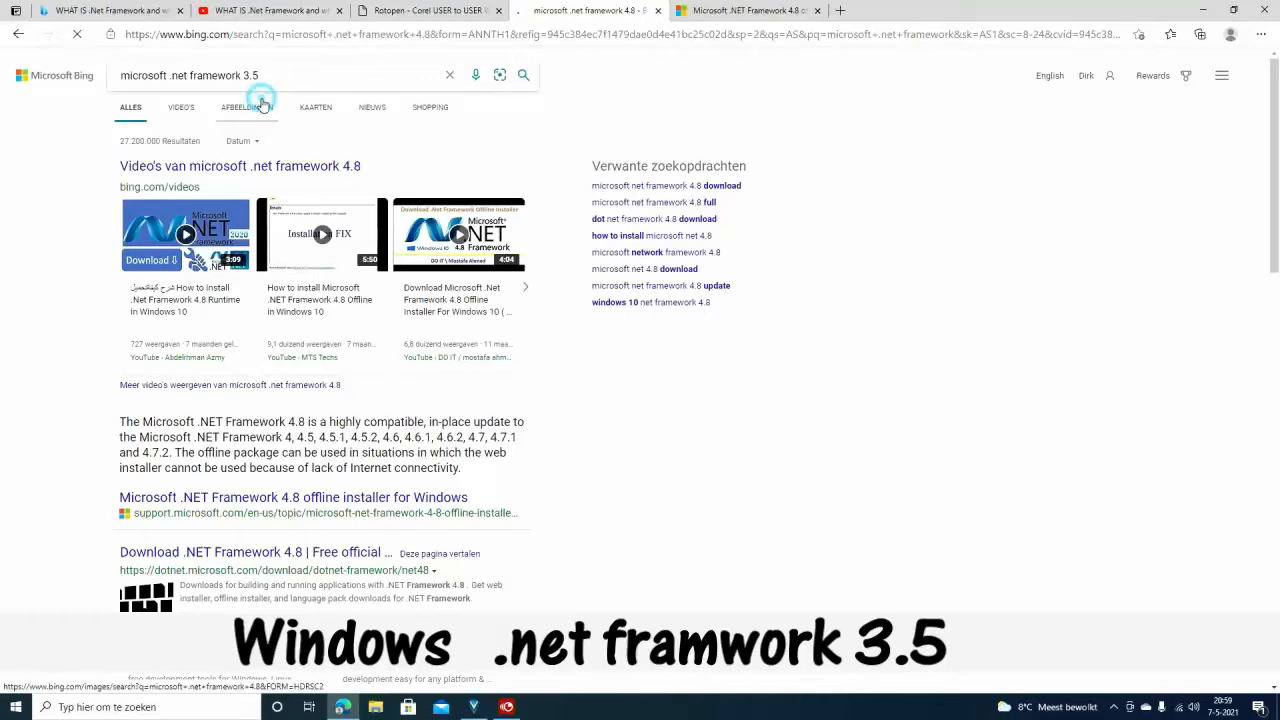
{"action": "left_click", "coordinate": [524, 76]}
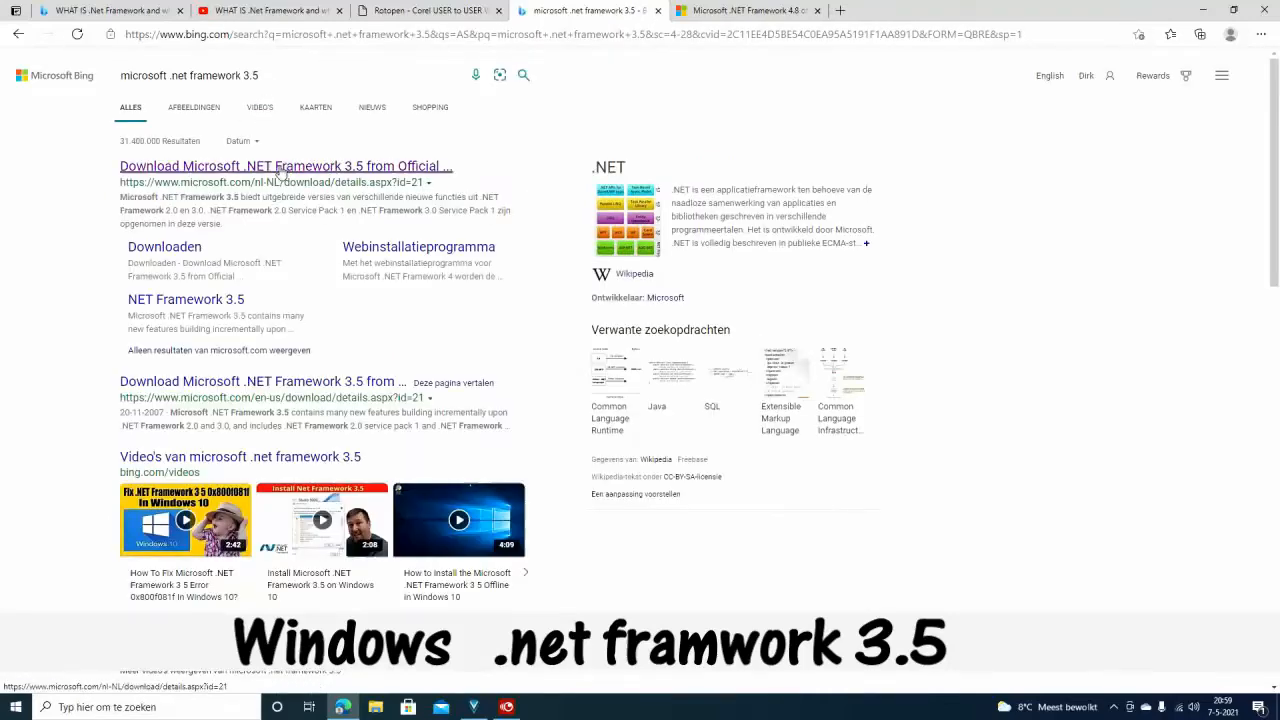
{"action": "left_click", "coordinate": [284, 166]}
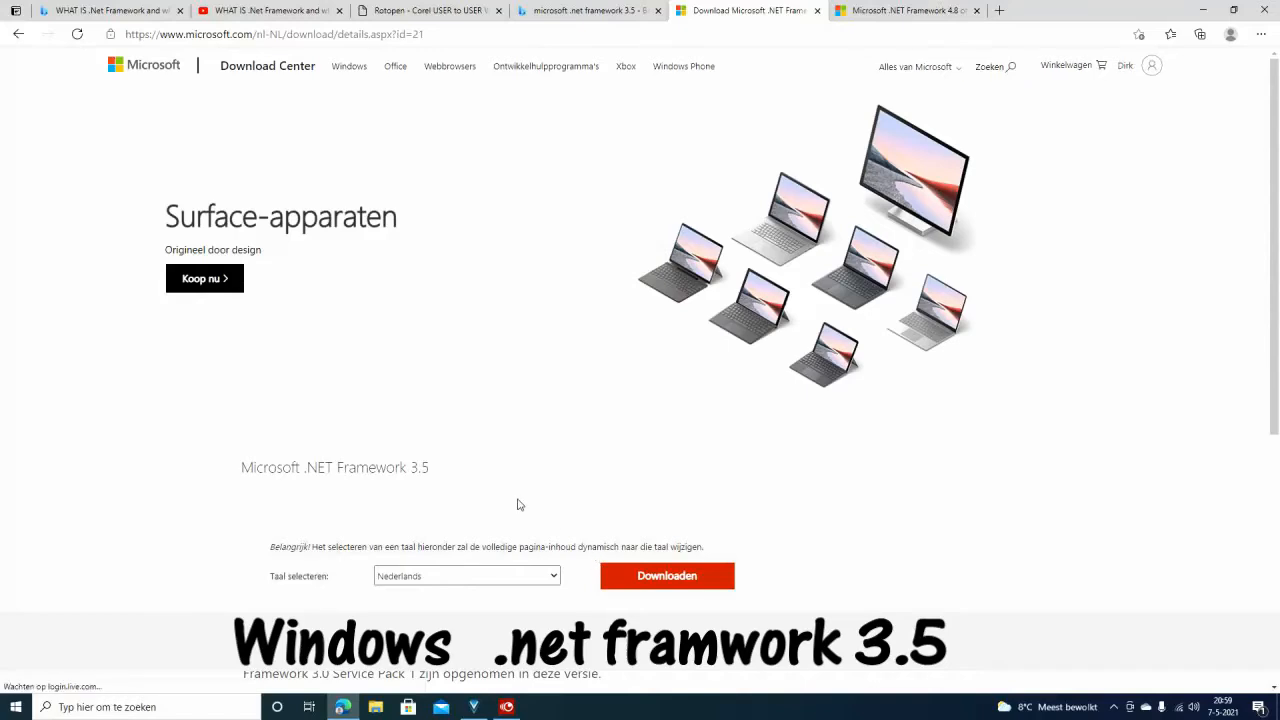
{"action": "scroll", "scroll_direction": "down", "scroll_amount": 3}
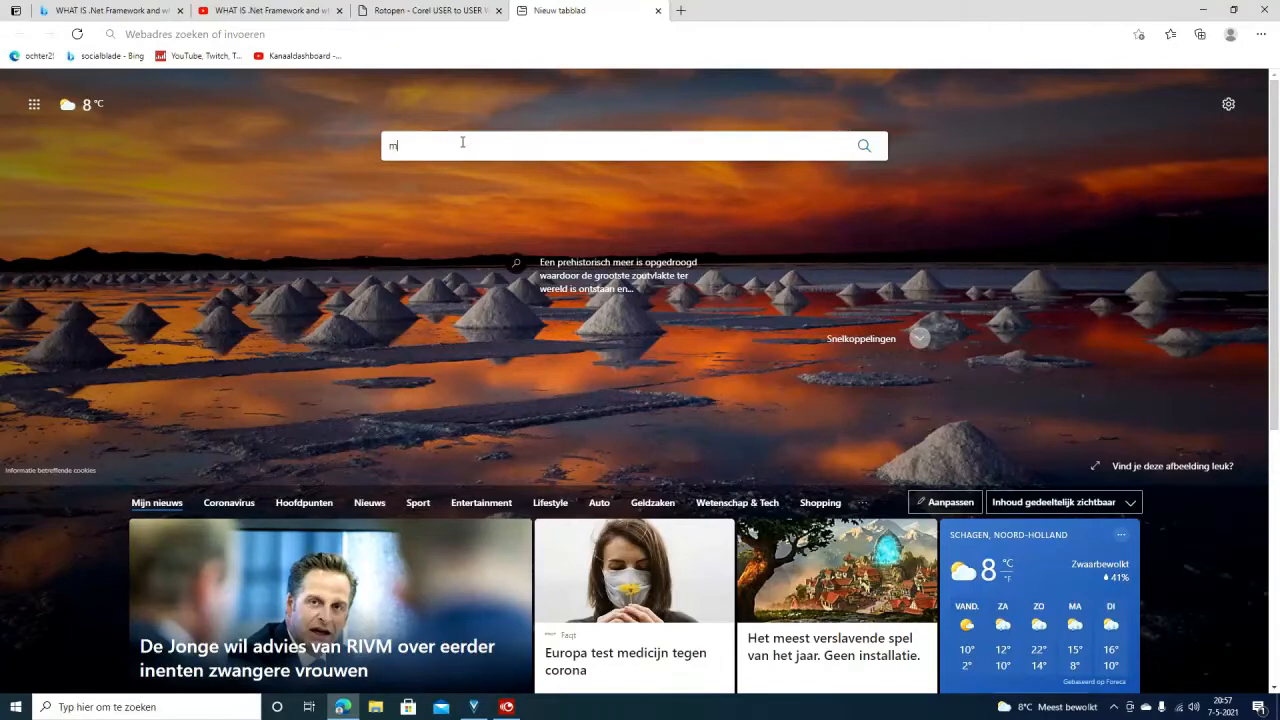
Search 'microsoft .net framework 4.8' and reach Microsoft's offline installer support page
{"action": "type", "text": "icrosoft"}
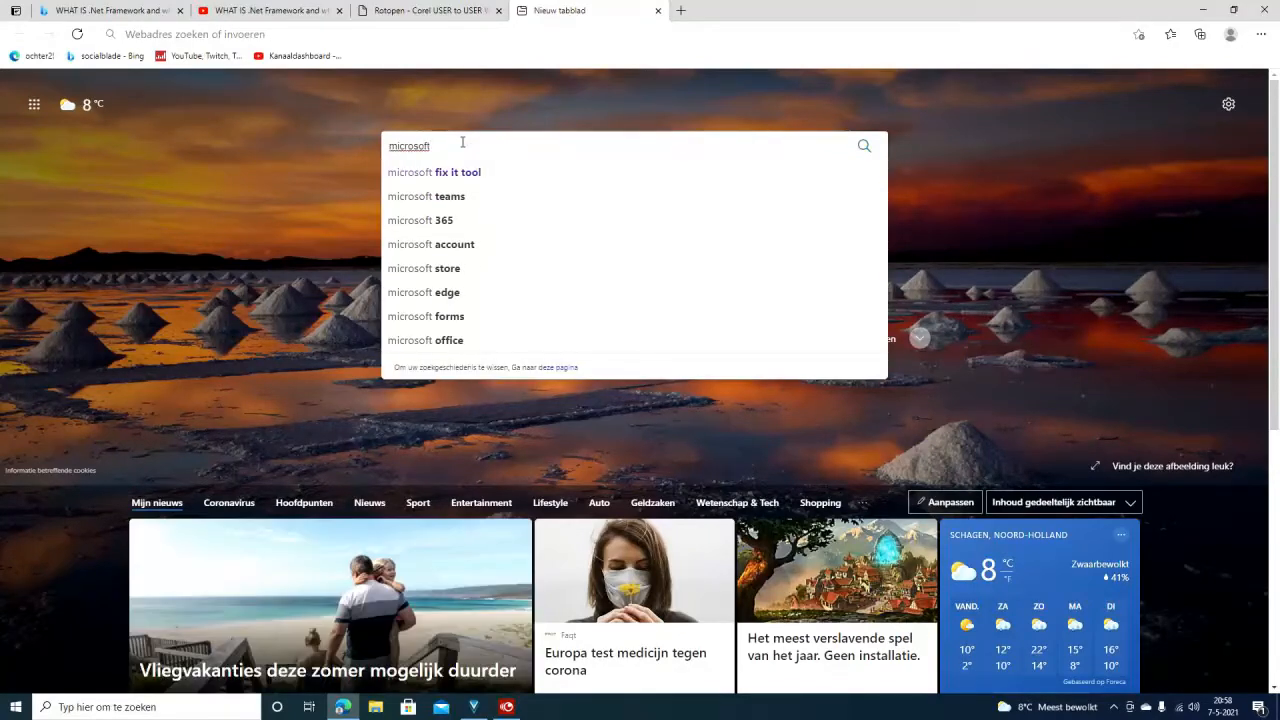
{"action": "type", "text": ".net"}
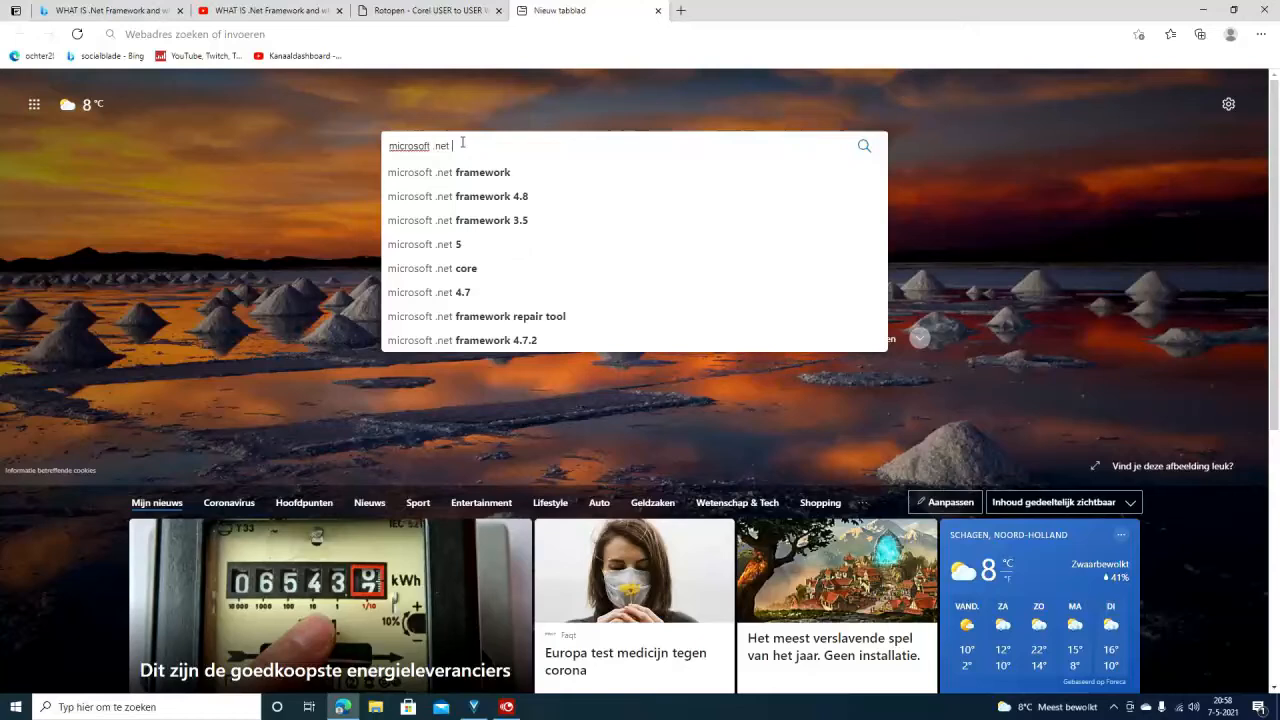
{"action": "type", "text": "framework"}
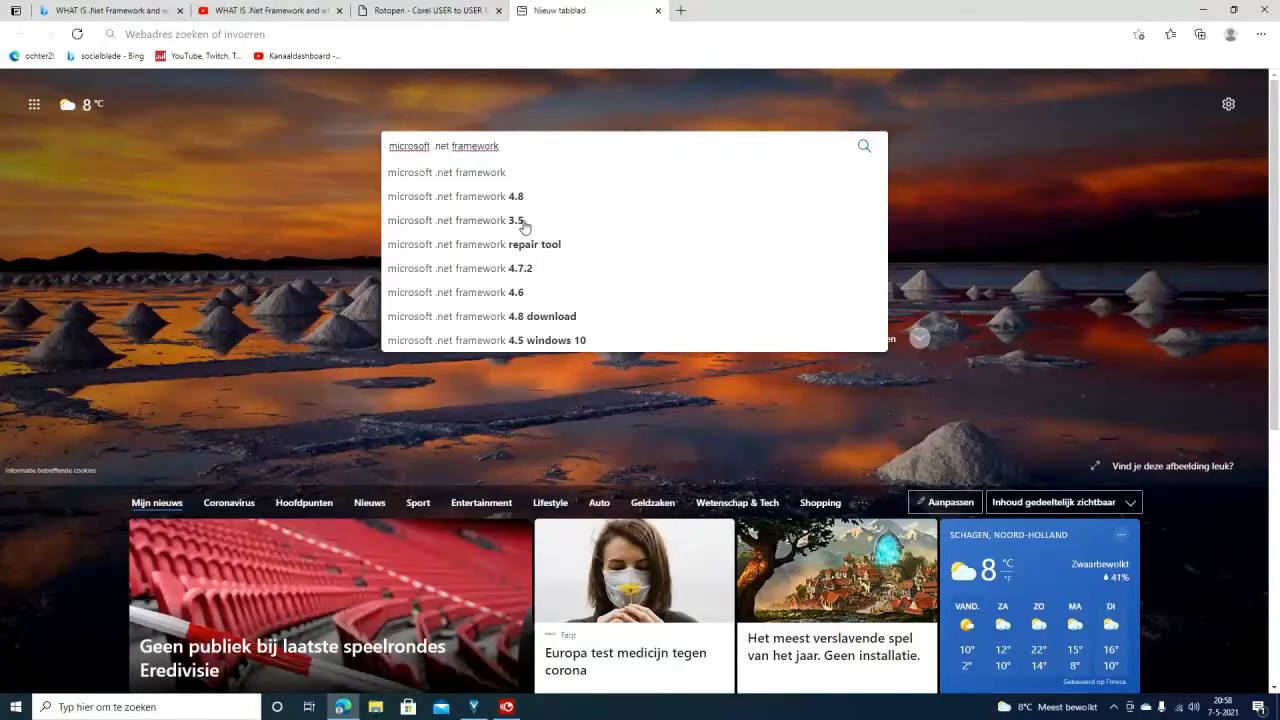
{"action": "left_click", "coordinate": [456, 196]}
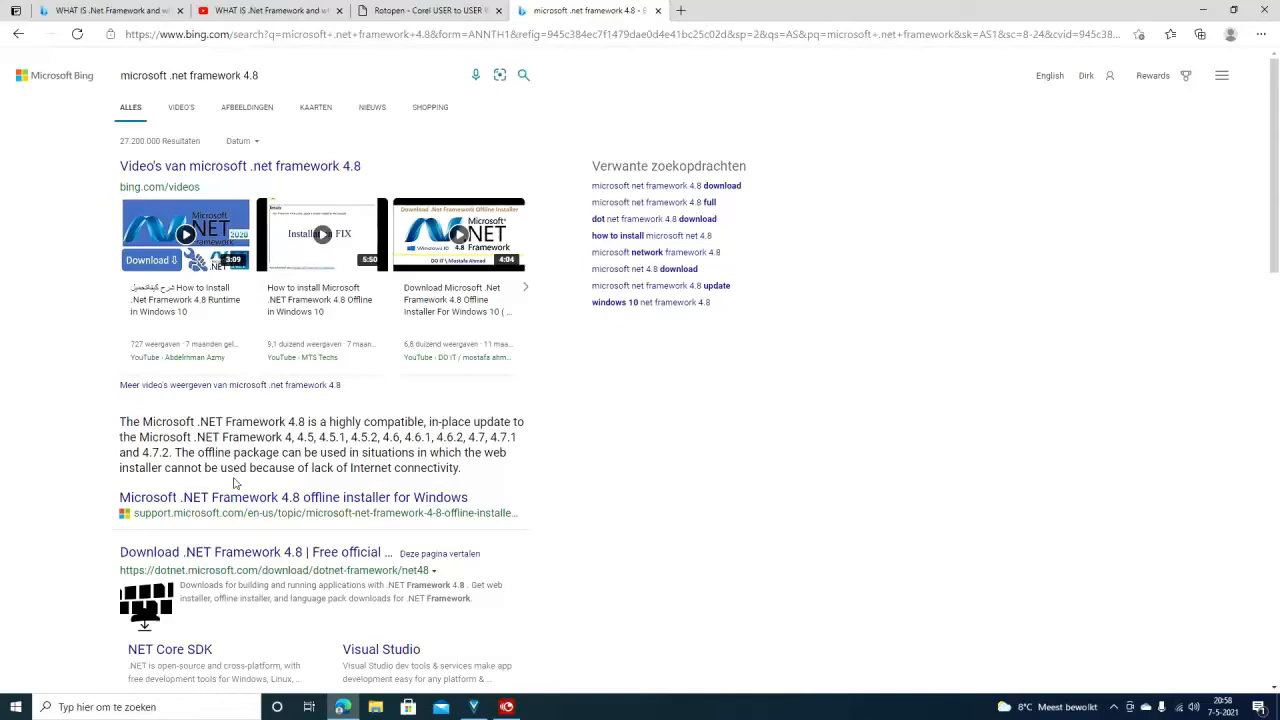
{"action": "scroll", "scroll_direction": "down", "scroll_amount": 3}
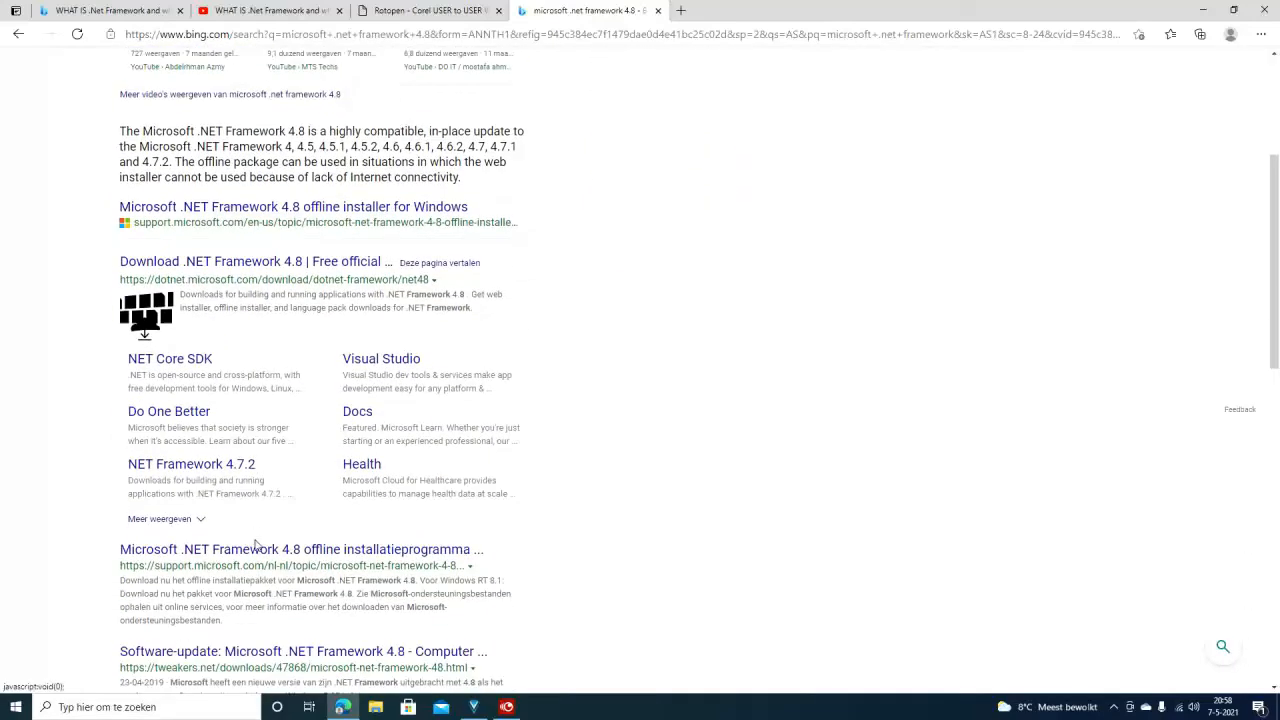
{"action": "left_click", "coordinate": [300, 548]}
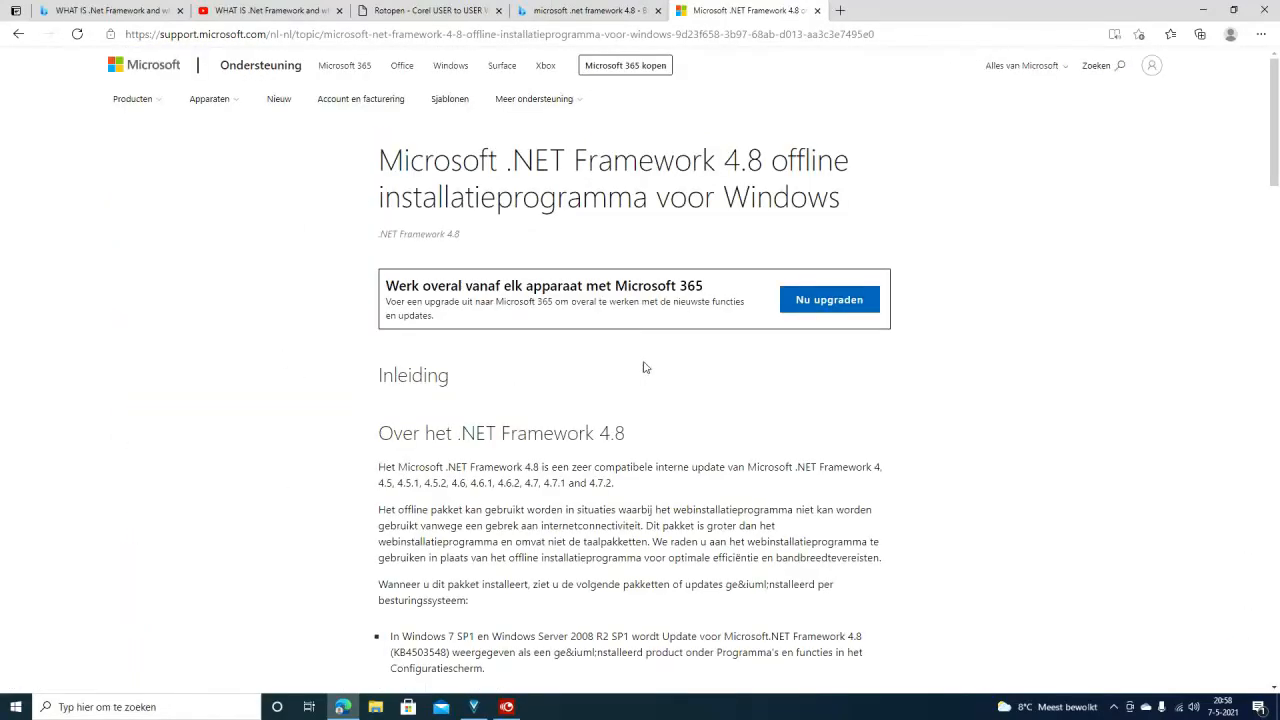